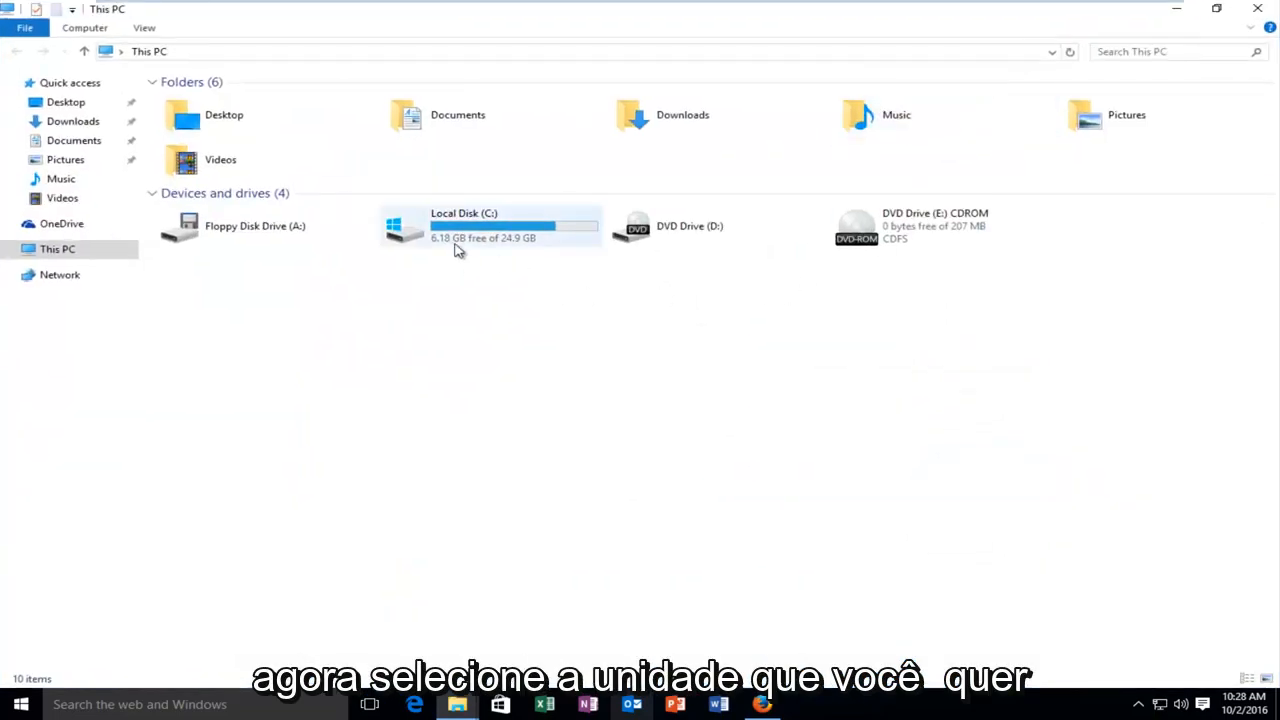
Step: Select the Local Disk (C:) drive in This PC
click(490, 227)
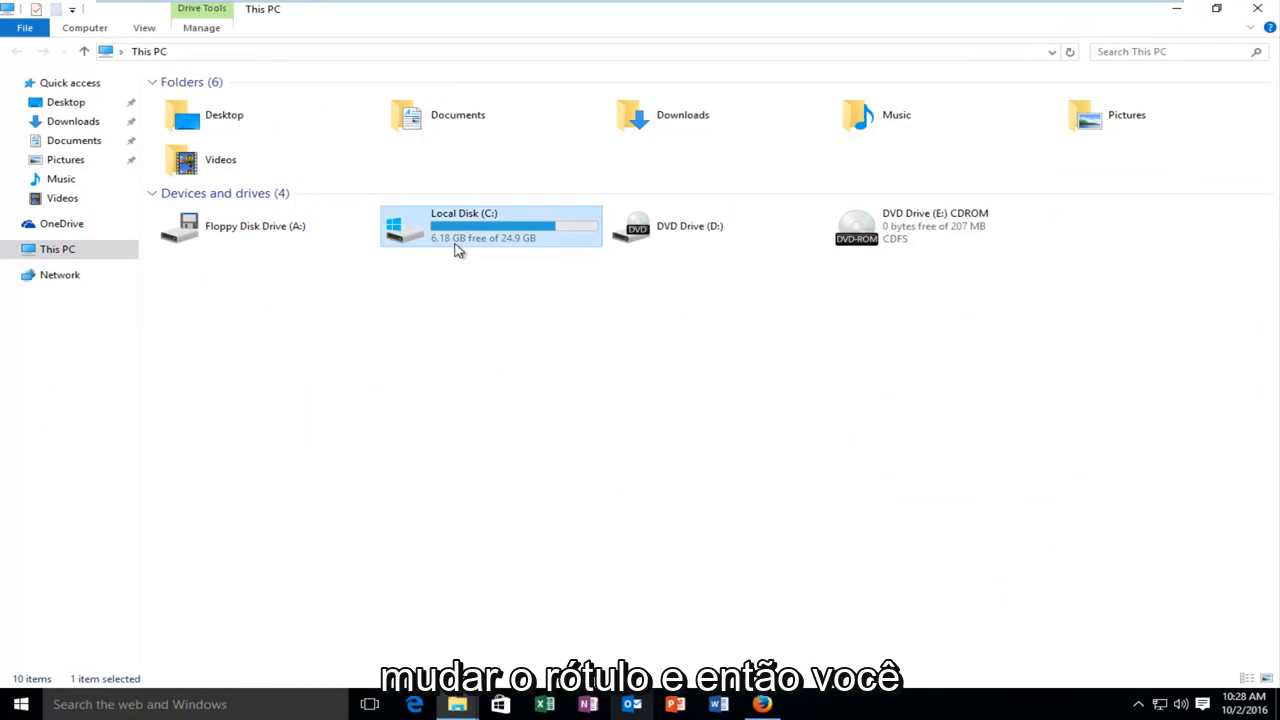
Step: Choose Rename from the Local Disk (C:) context menu to edit its label
right_click(457, 225)
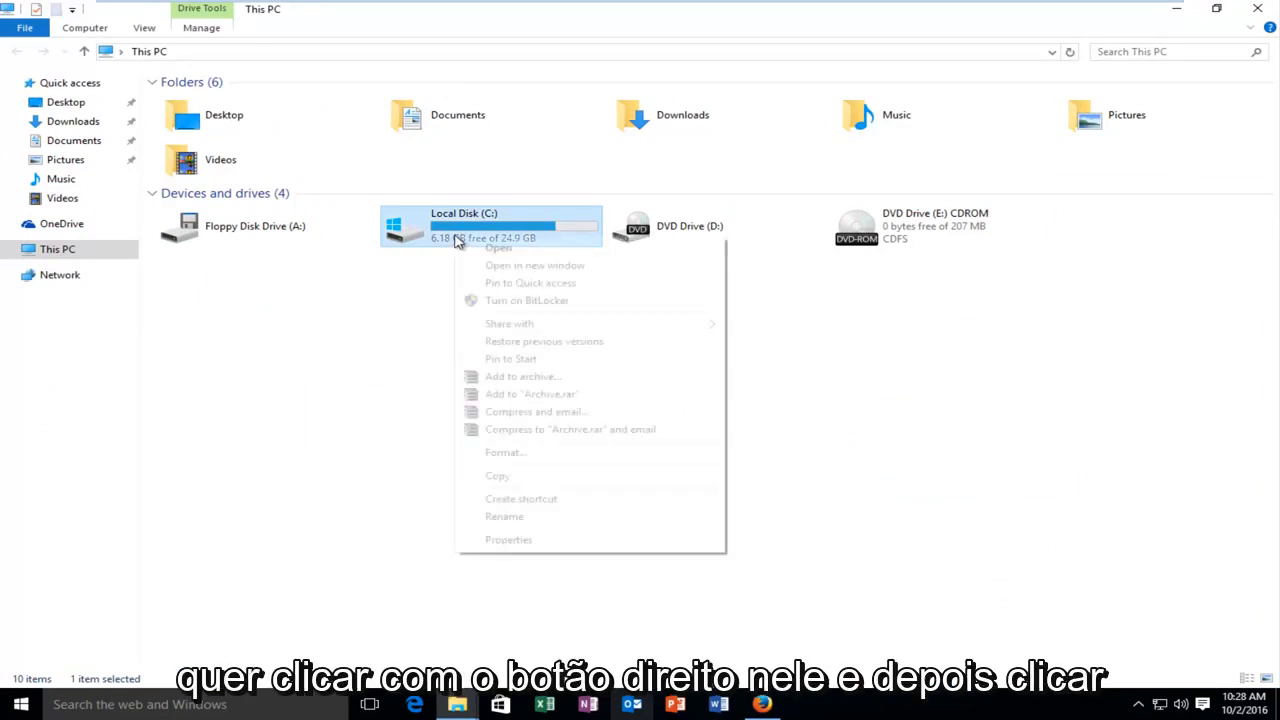
click(504, 516)
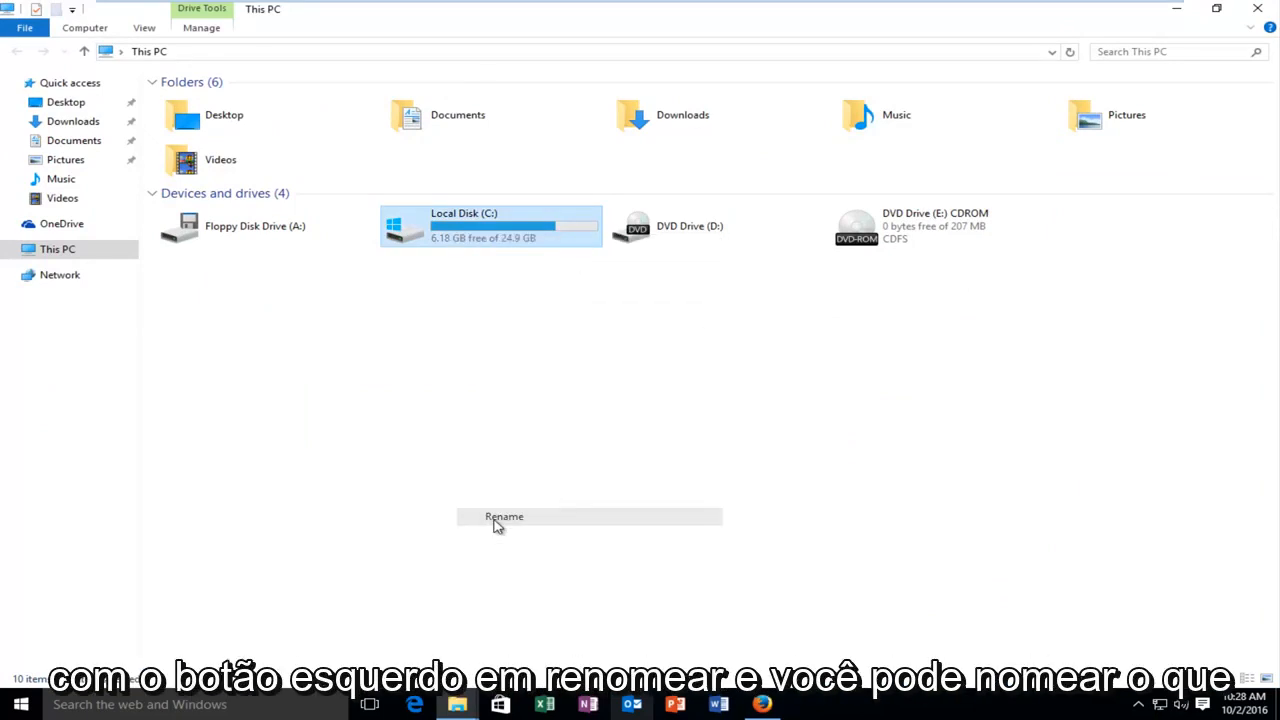
click(504, 516)
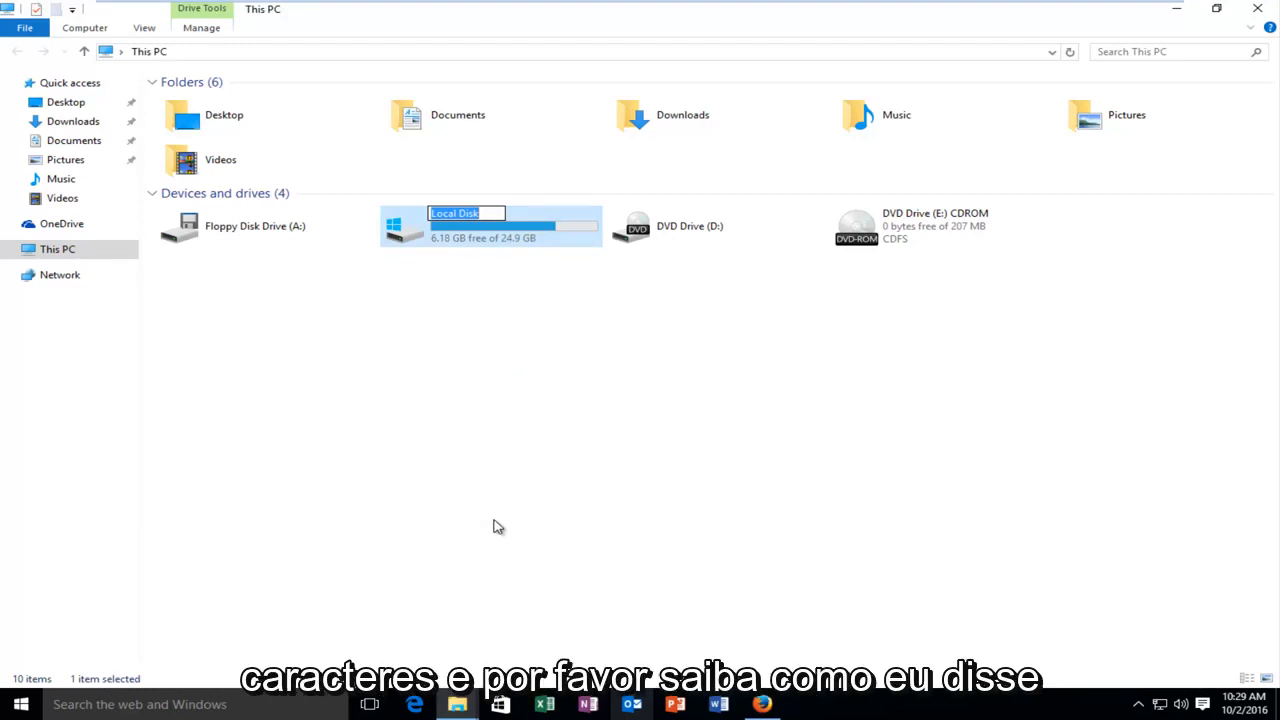
Step: Enter 'Main Drive' as the C: drive label and approve the administrator permission prompt
text(Main Drive)
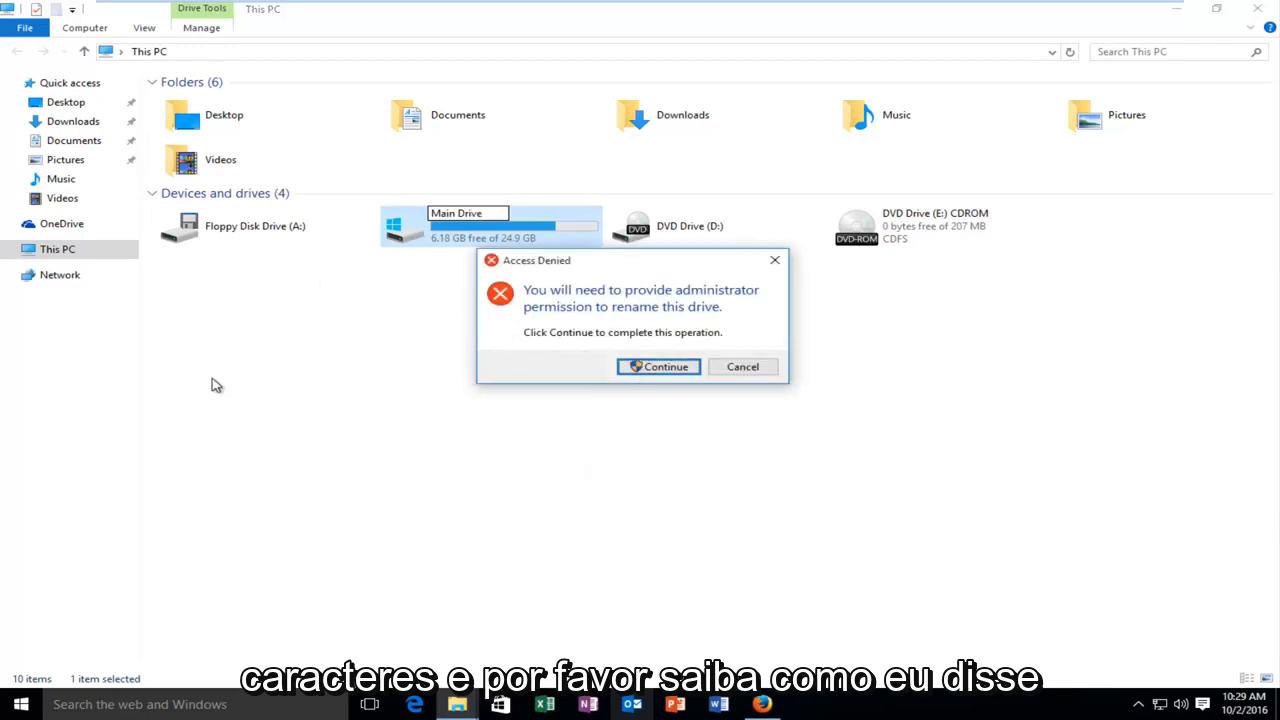
click(657, 366)
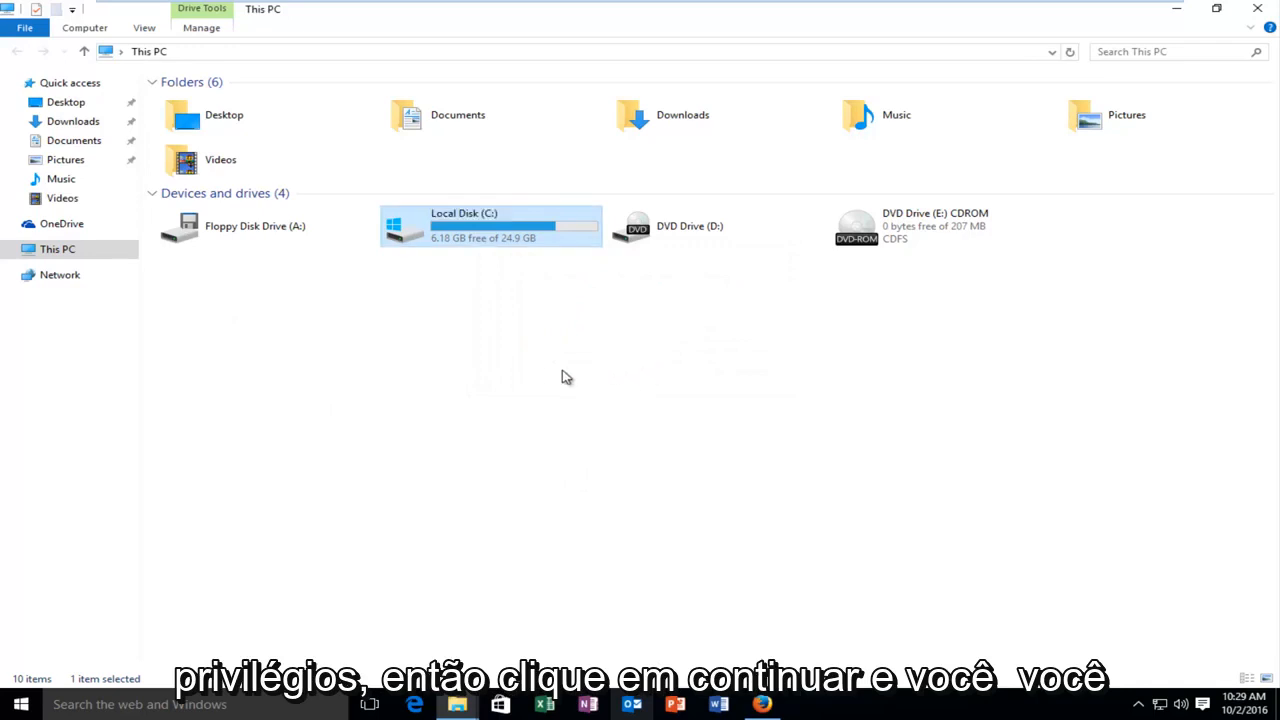
text(Main Drive)
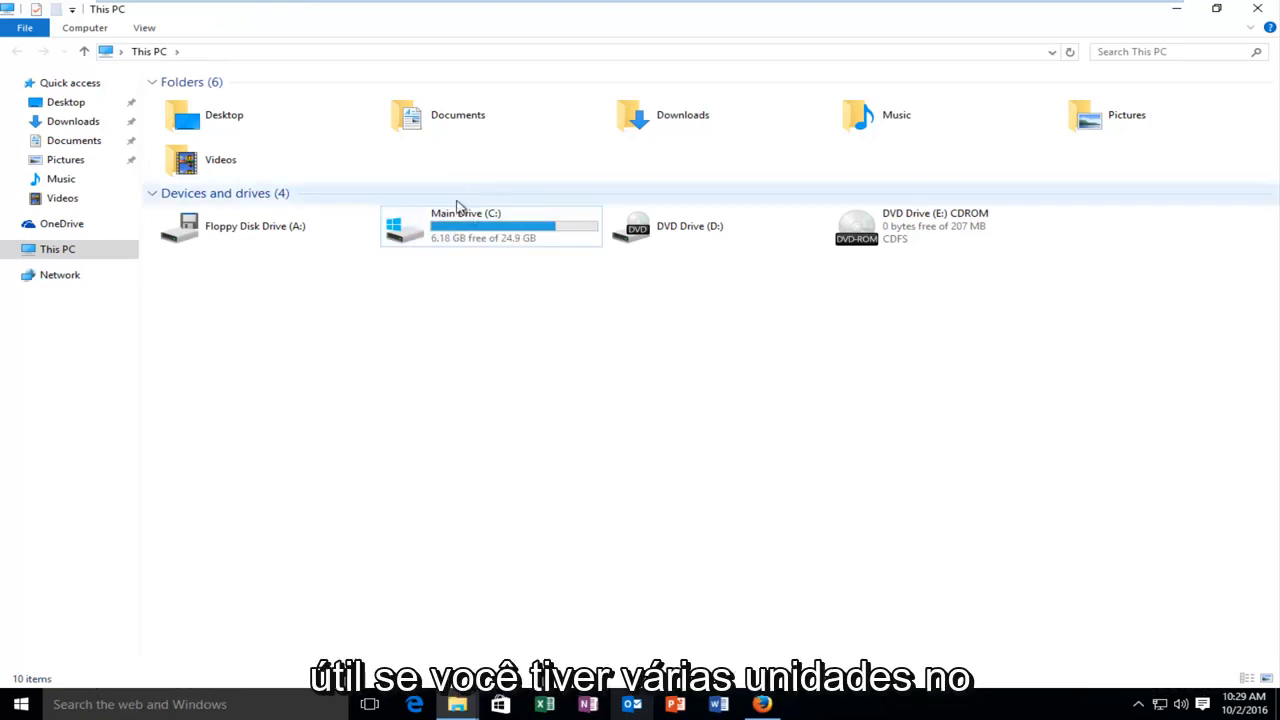
mouse_move(488, 228)
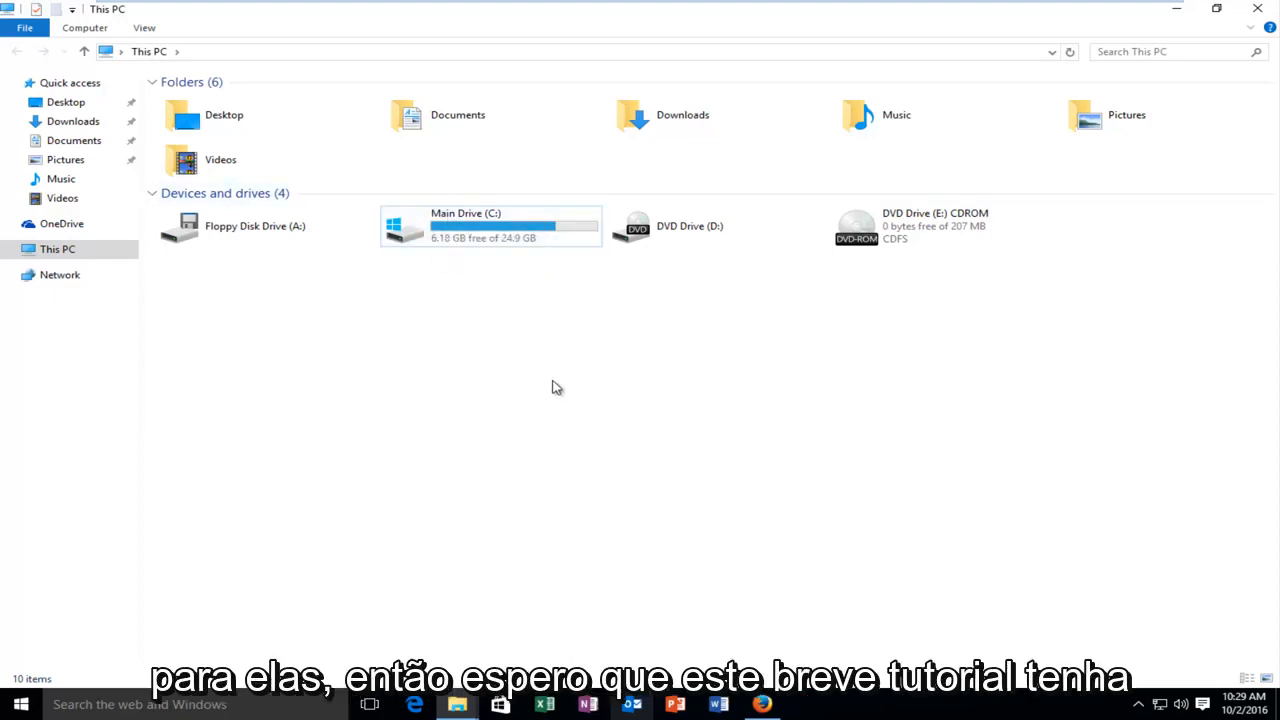
mouse_move(548, 389)
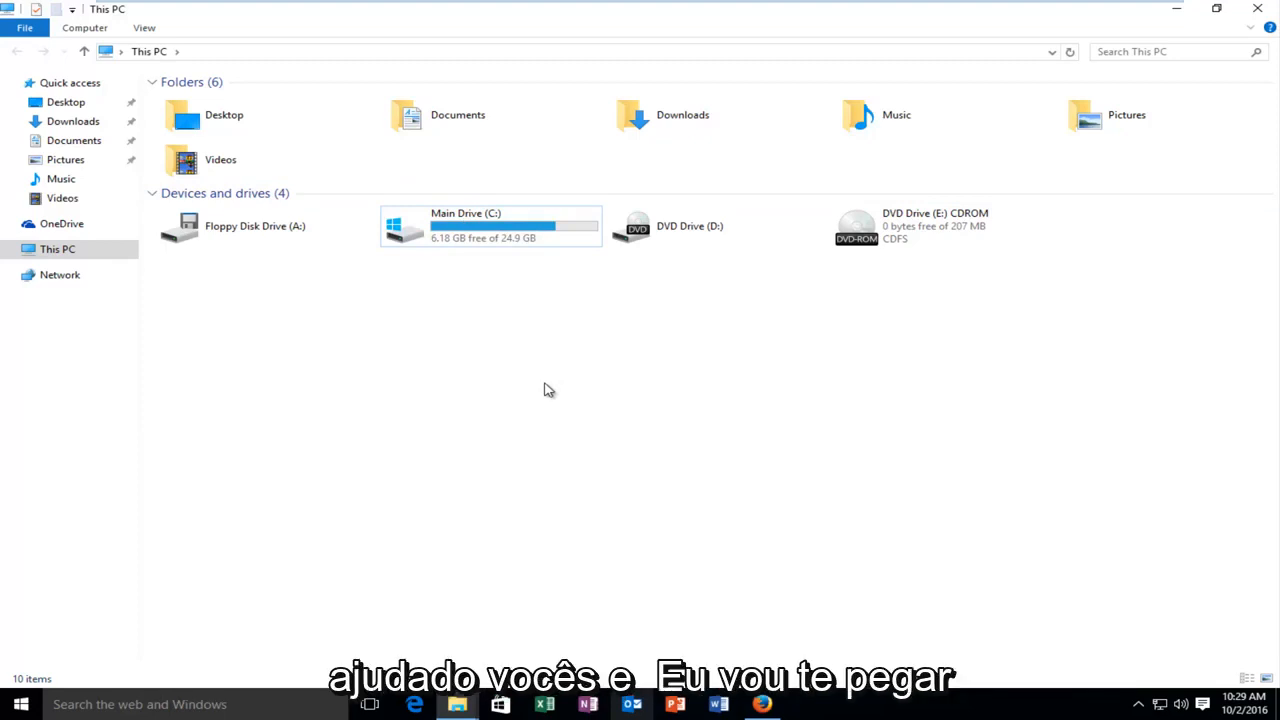